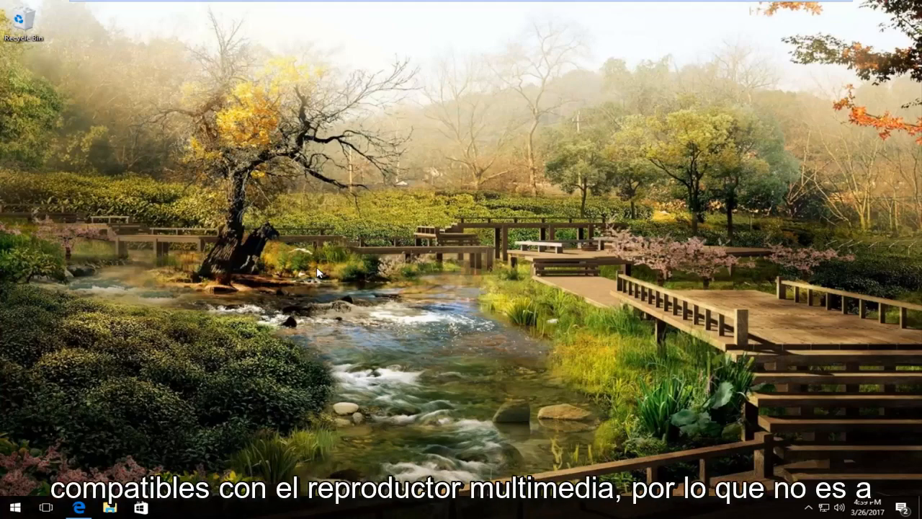
mouse_move(56, 347)
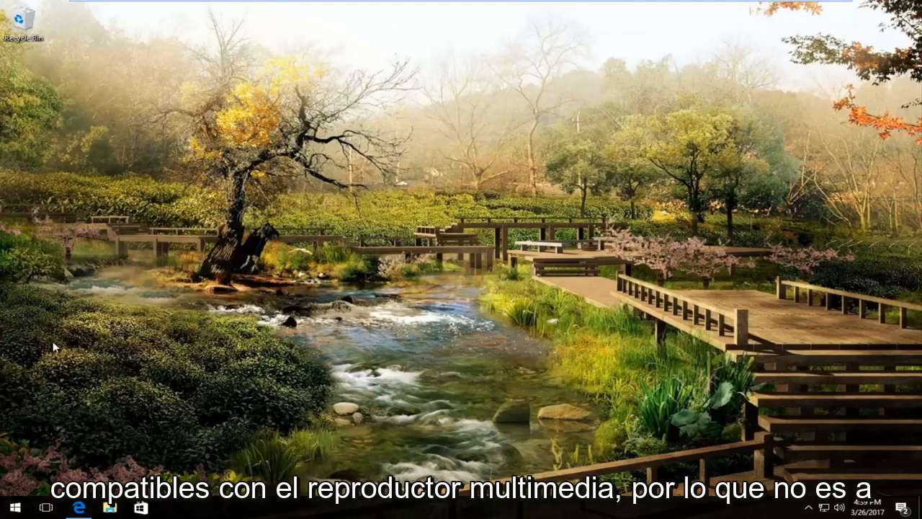
mouse_move(85, 332)
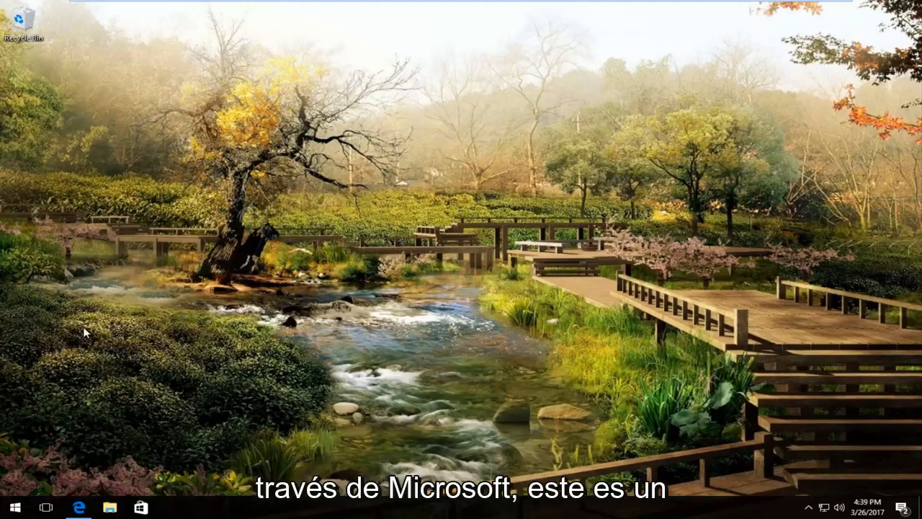
- Maximize Edge on the codec pack site and scroll to the Package Overview
left_click(78, 506)
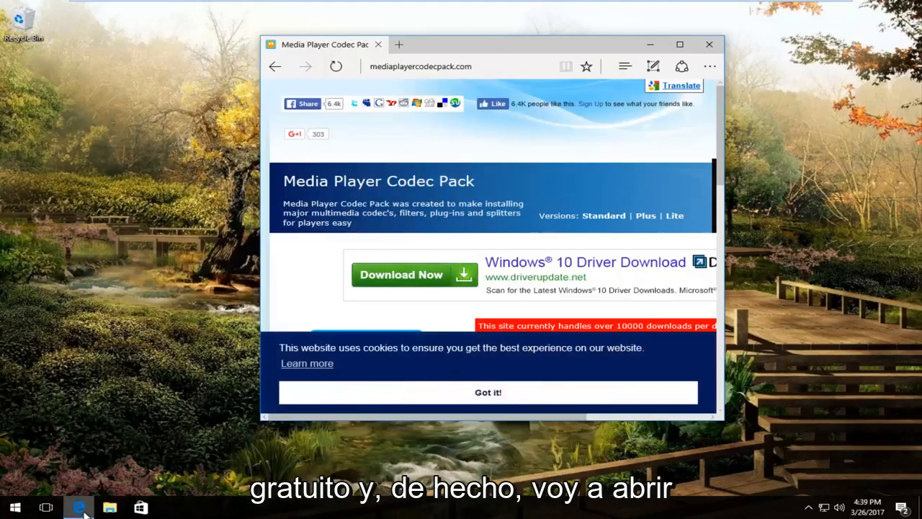
left_click(679, 44)
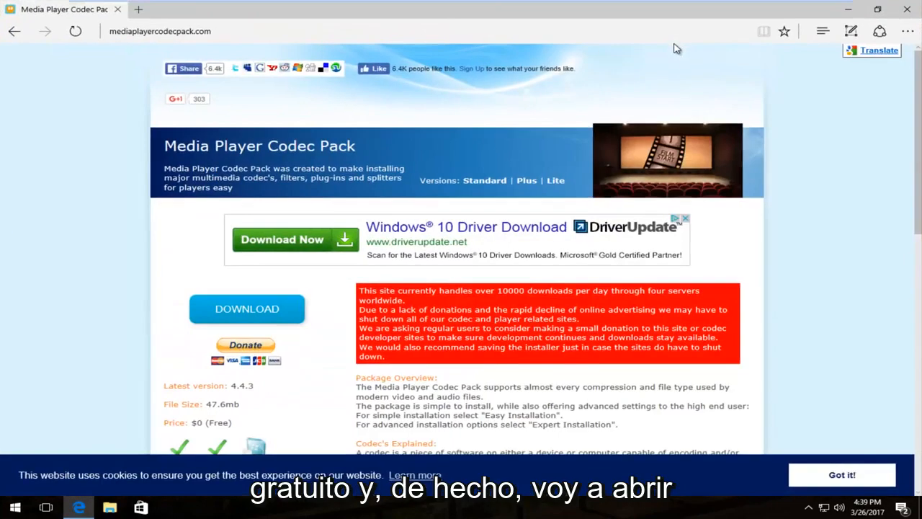
scroll("down", 3)
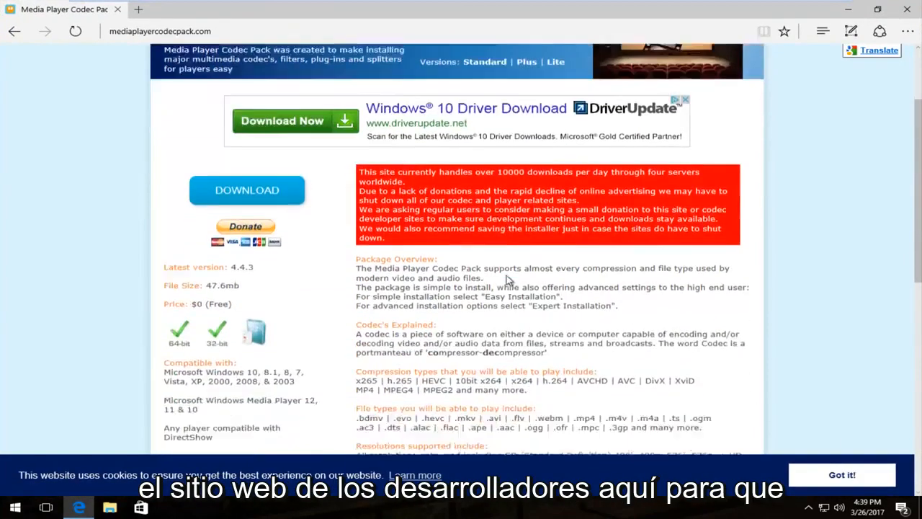
scroll("down", 3)
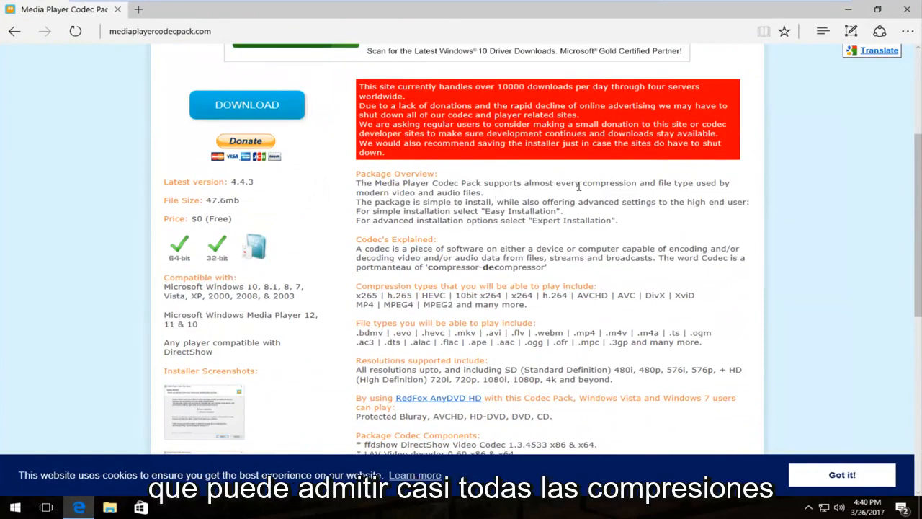
mouse_move(383, 198)
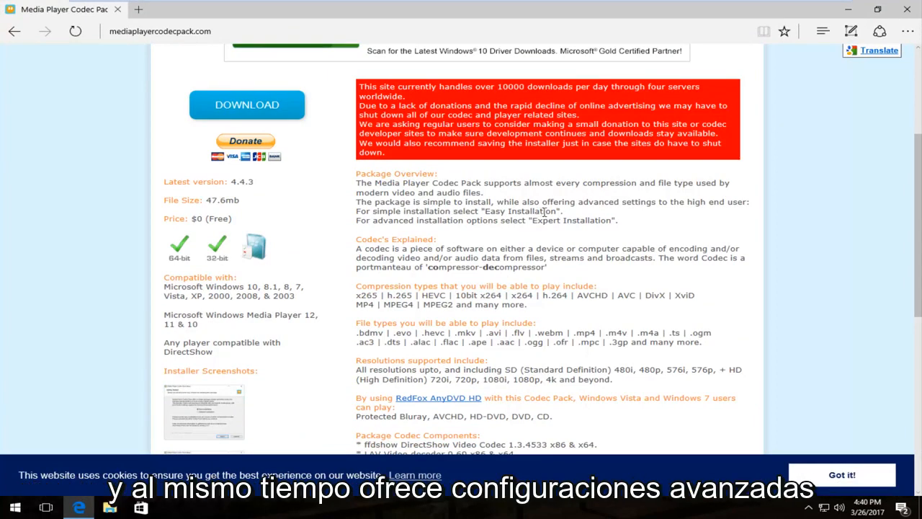
mouse_move(610, 213)
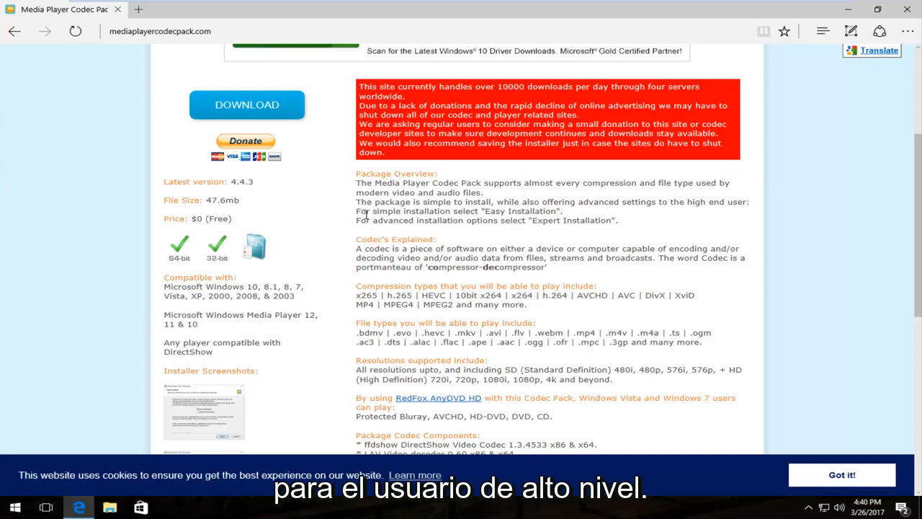
mouse_move(450, 245)
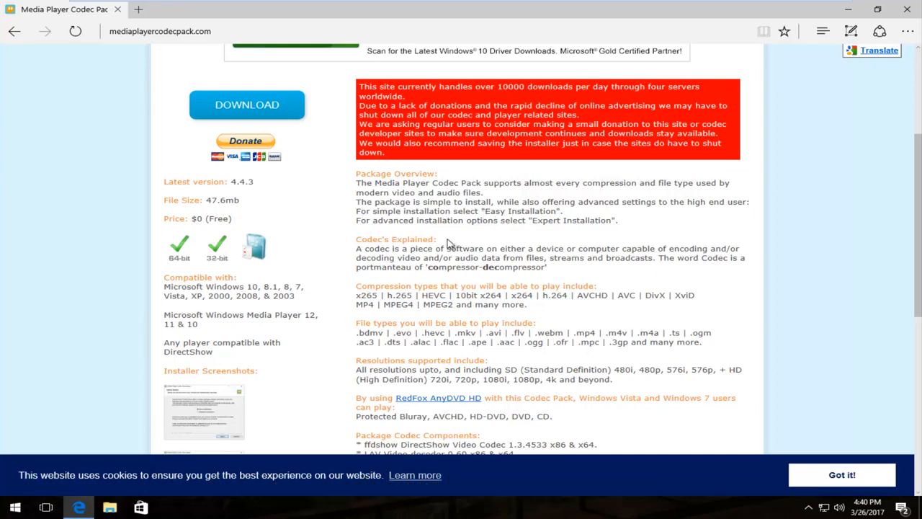
scroll("down", 3)
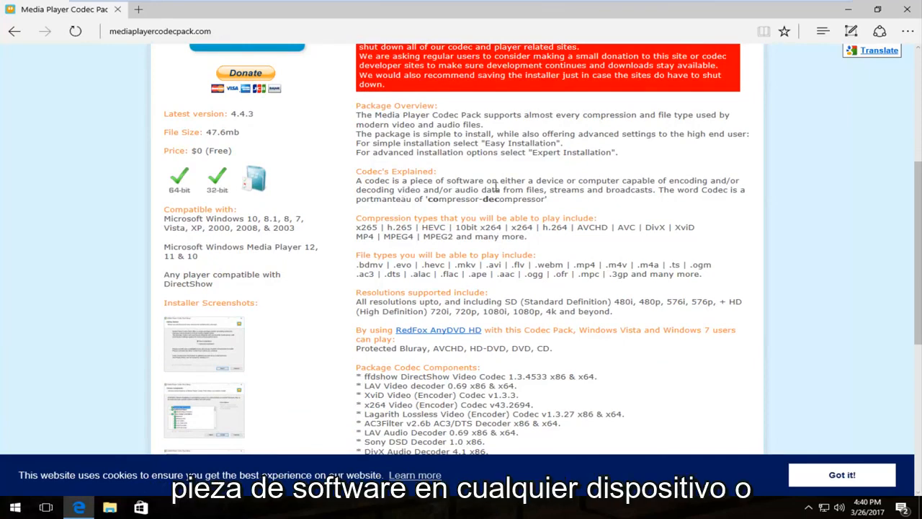
mouse_move(602, 189)
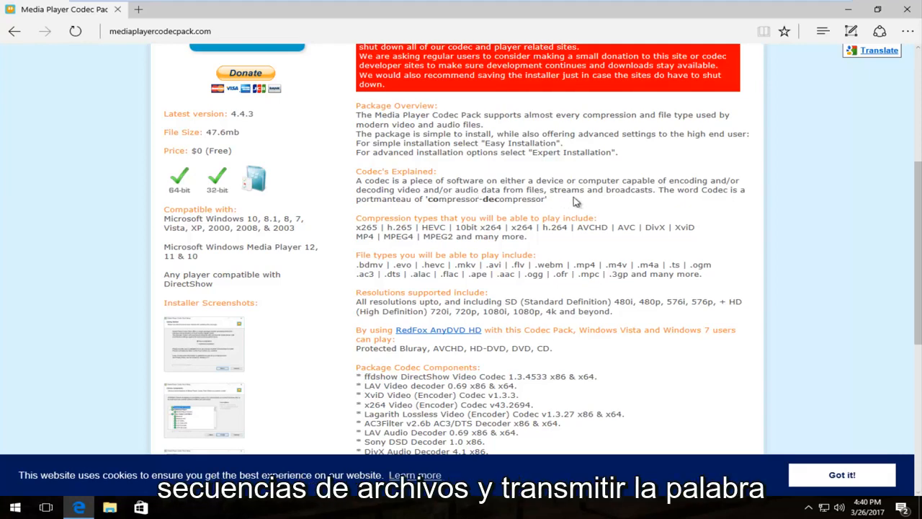
mouse_move(612, 192)
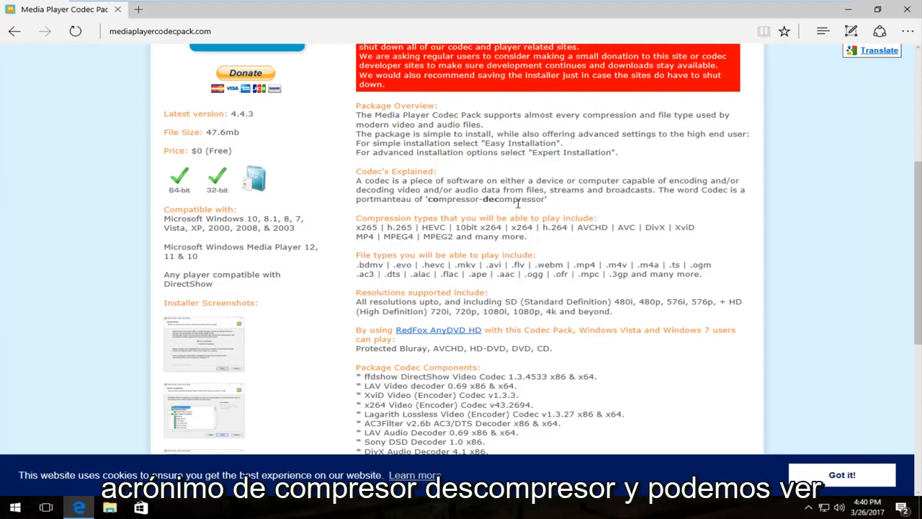
scroll("down", 3)
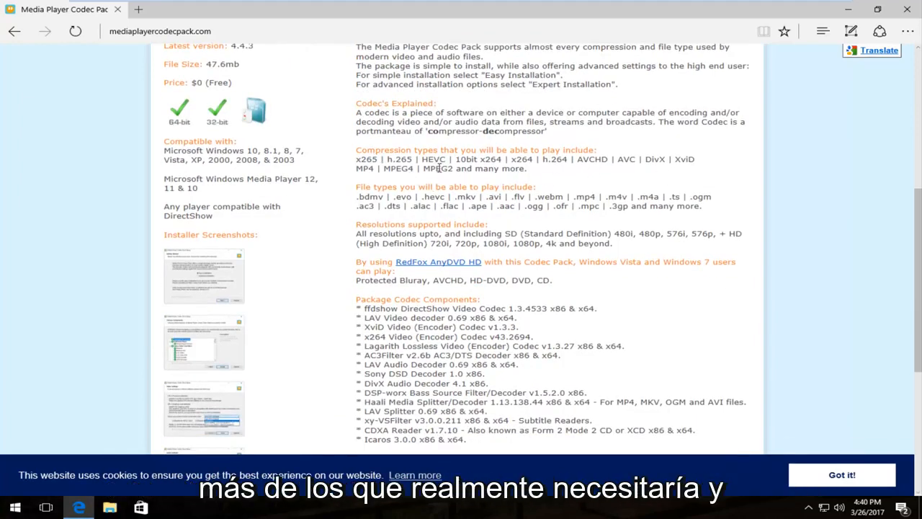
scroll("down", 3)
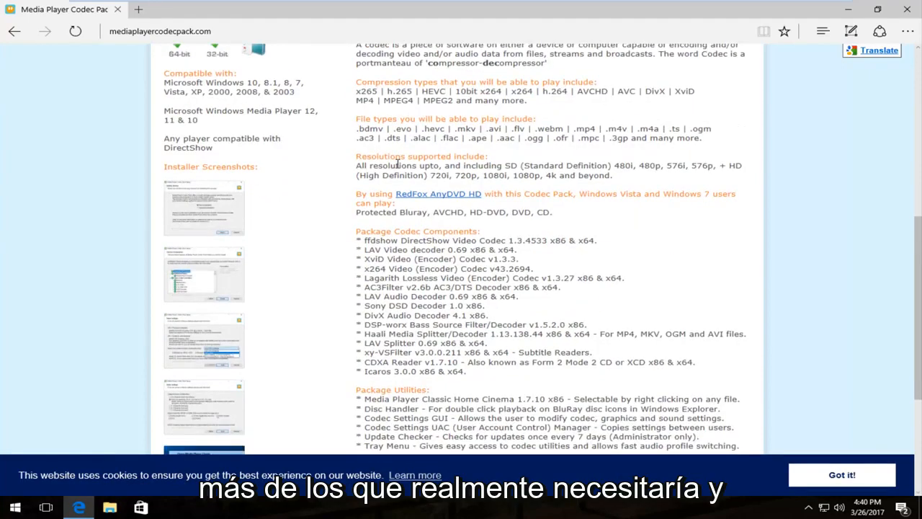
scroll("down", 3)
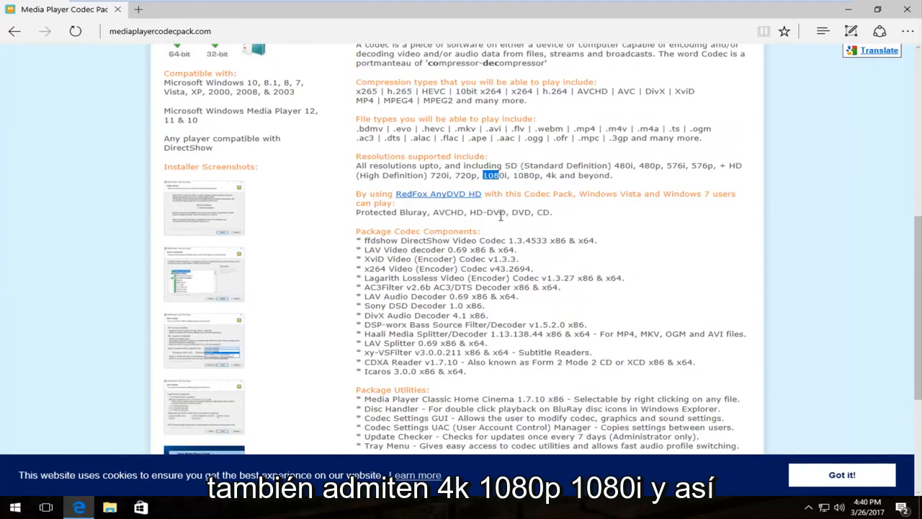
scroll("down", 3)
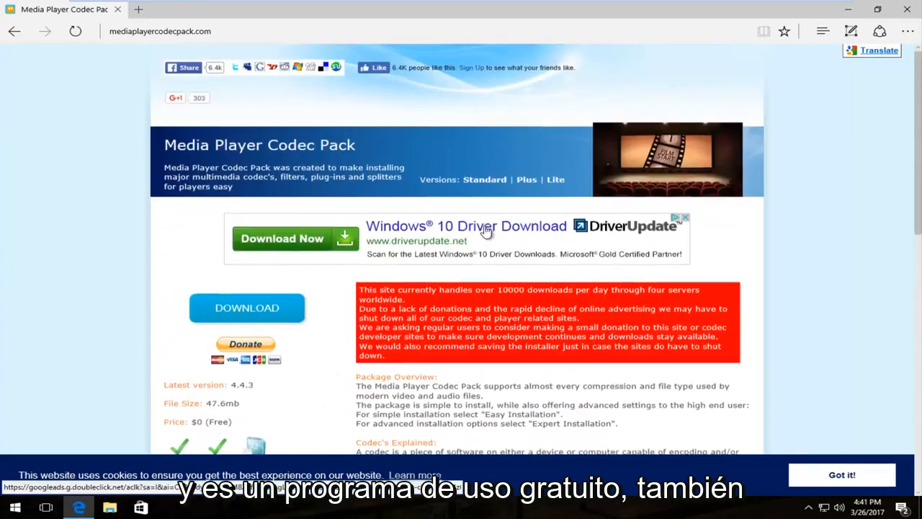
- Scroll down and activate the blue DOWNLOAD button for the codec pack installer
scroll("down", 3)
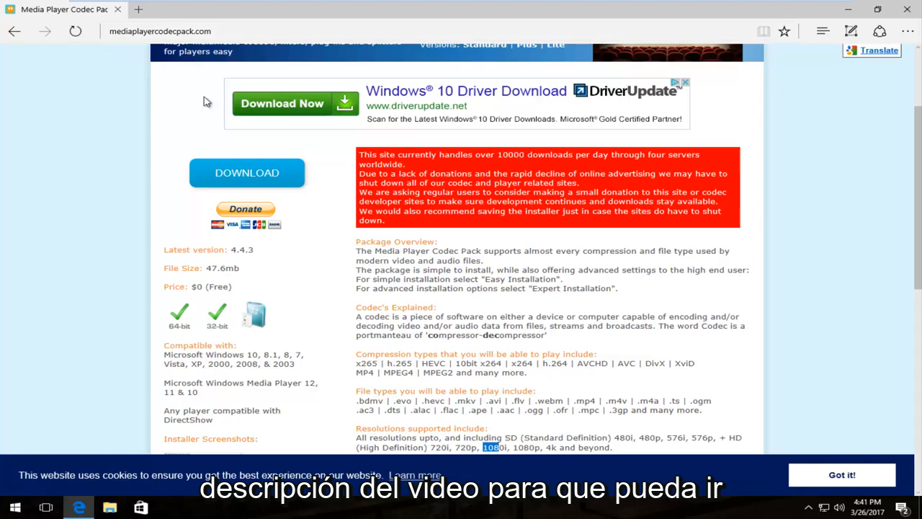
mouse_move(247, 173)
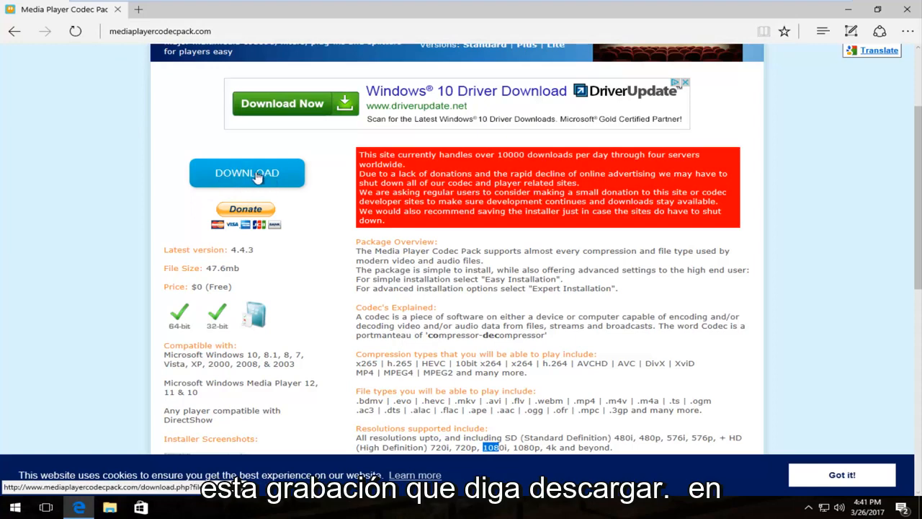
left_click(247, 173)
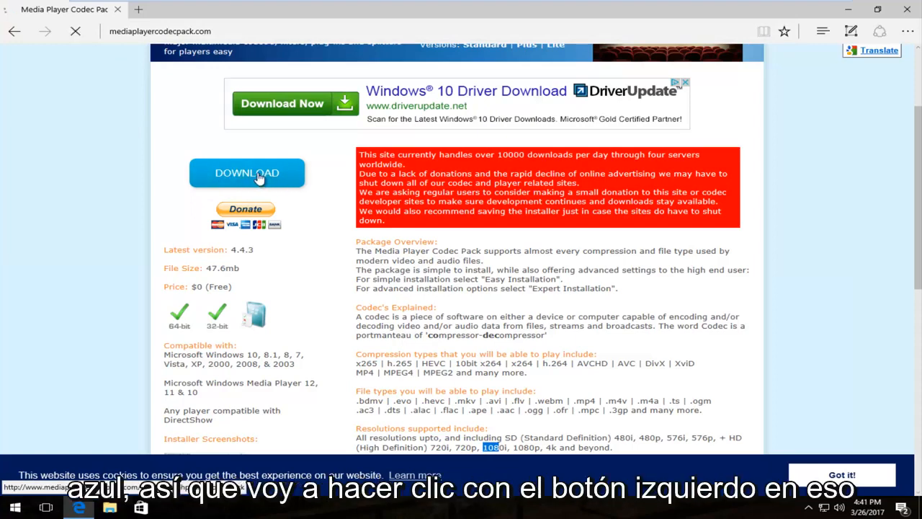
left_click(247, 173)
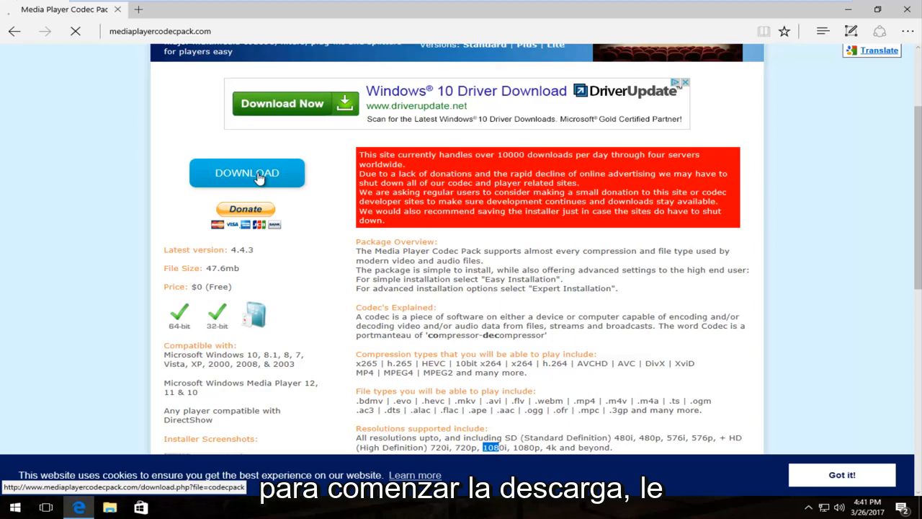
- Save media.player.codec.pack.v4.4.3.setup.exe from Edge's download bar
left_click(247, 173)
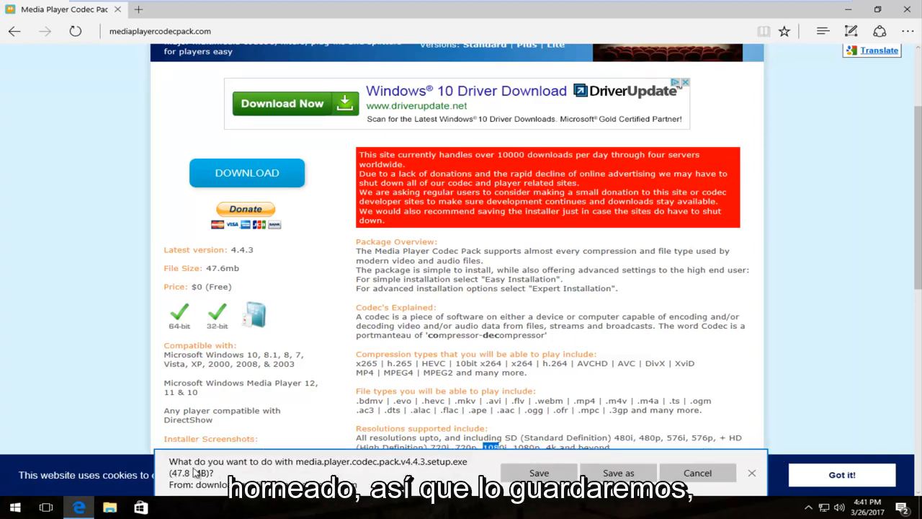
left_click(539, 473)
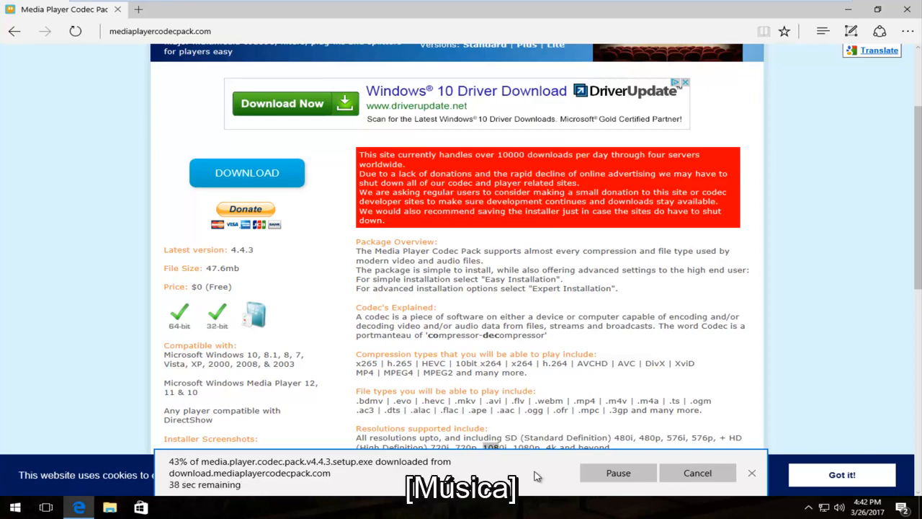
mouse_move(465, 266)
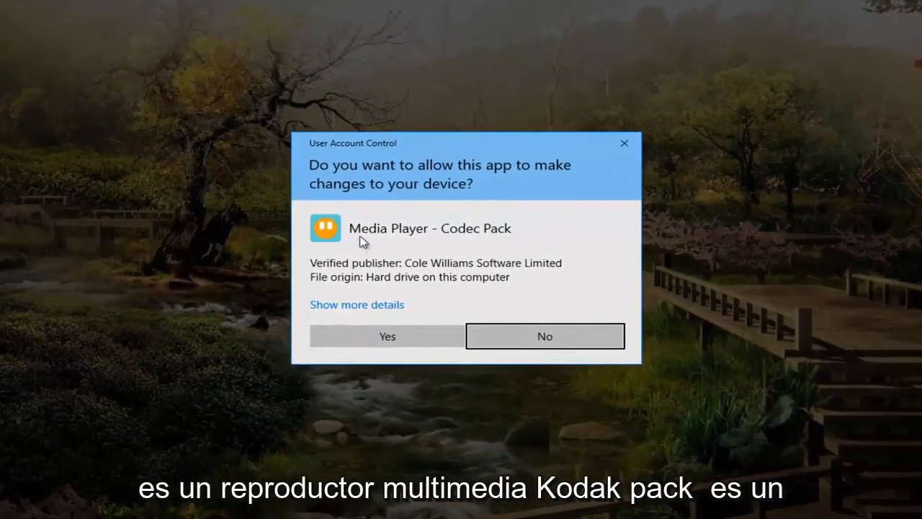
mouse_move(458, 241)
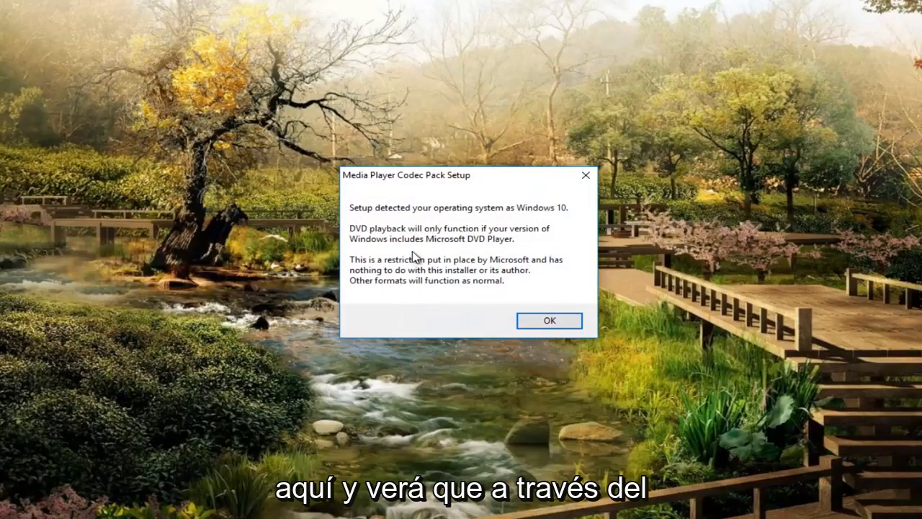
mouse_move(369, 204)
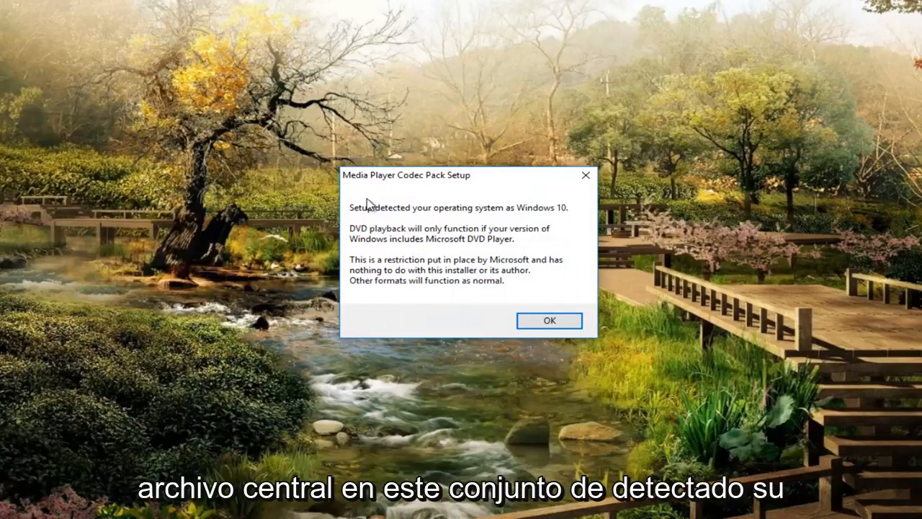
mouse_move(553, 220)
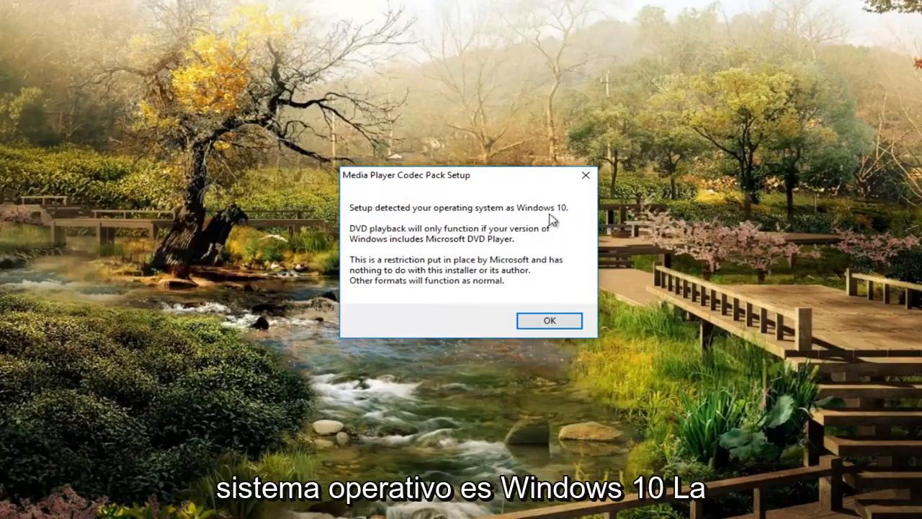
mouse_move(374, 236)
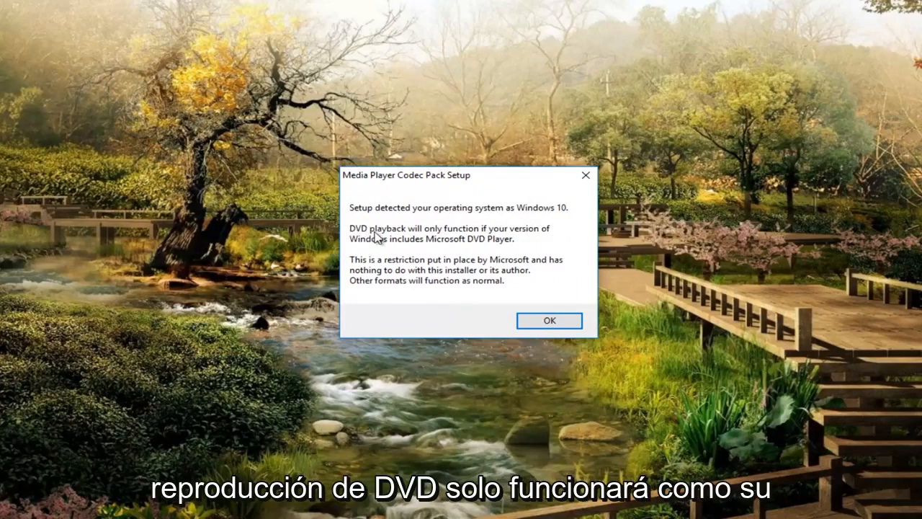
mouse_move(410, 254)
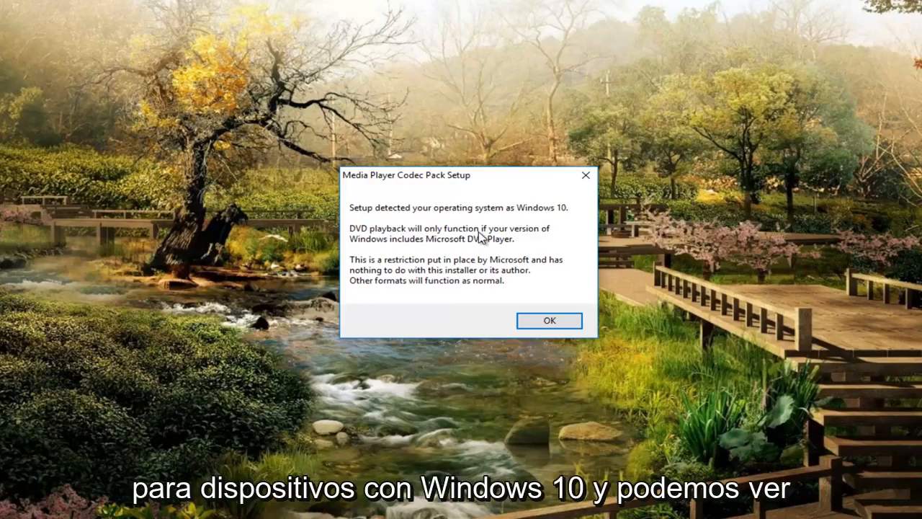
mouse_move(479, 239)
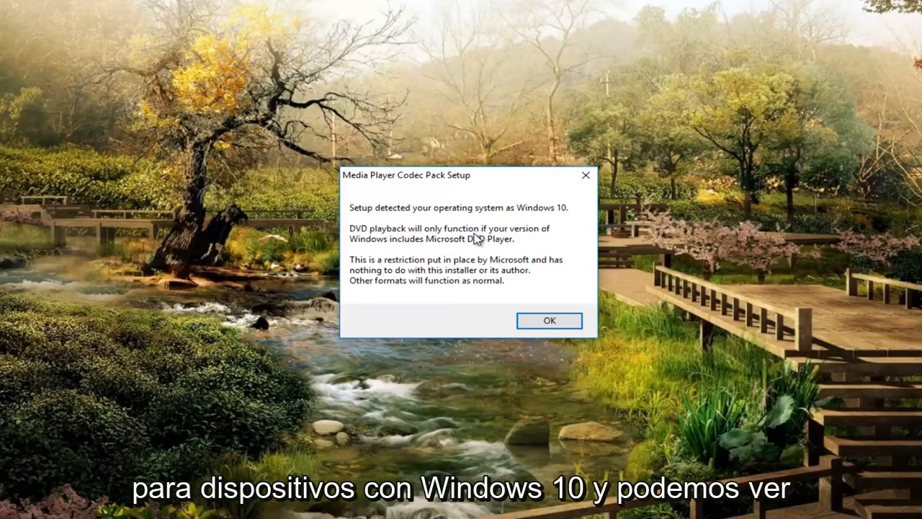
mouse_move(360, 266)
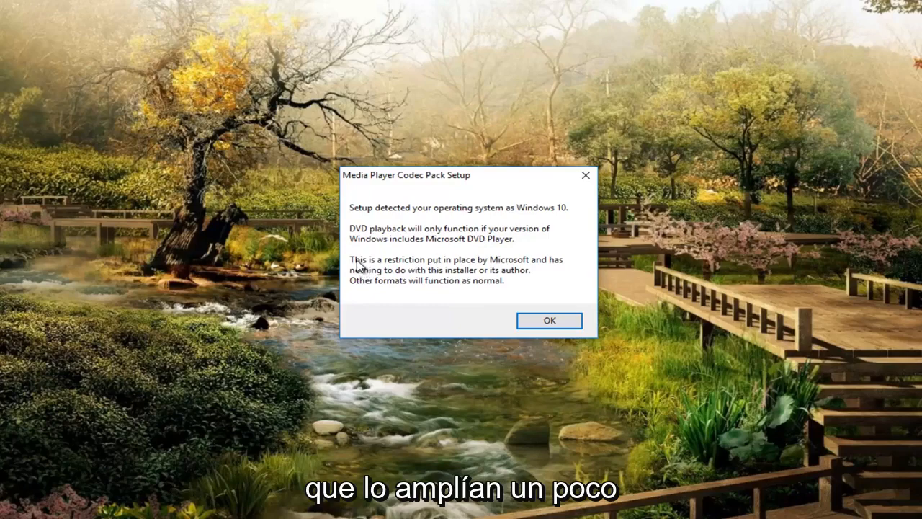
mouse_move(415, 265)
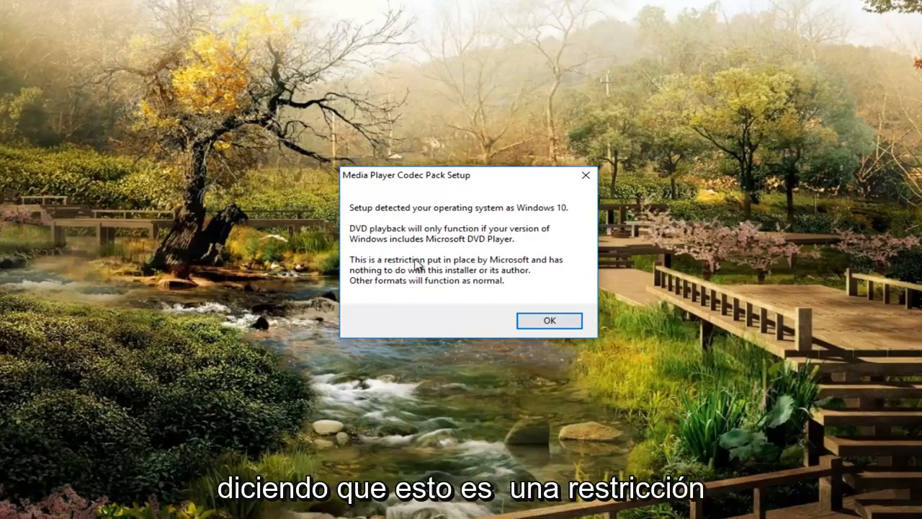
mouse_move(460, 277)
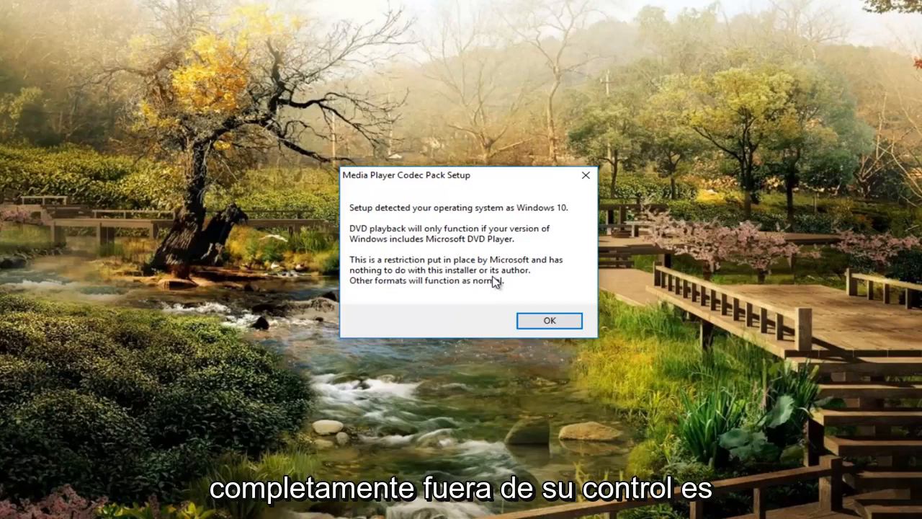
mouse_move(483, 276)
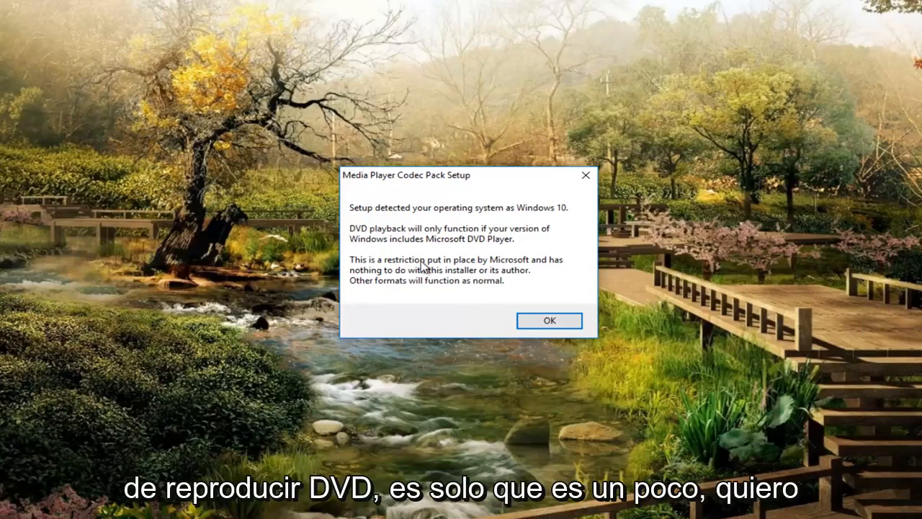
mouse_move(406, 254)
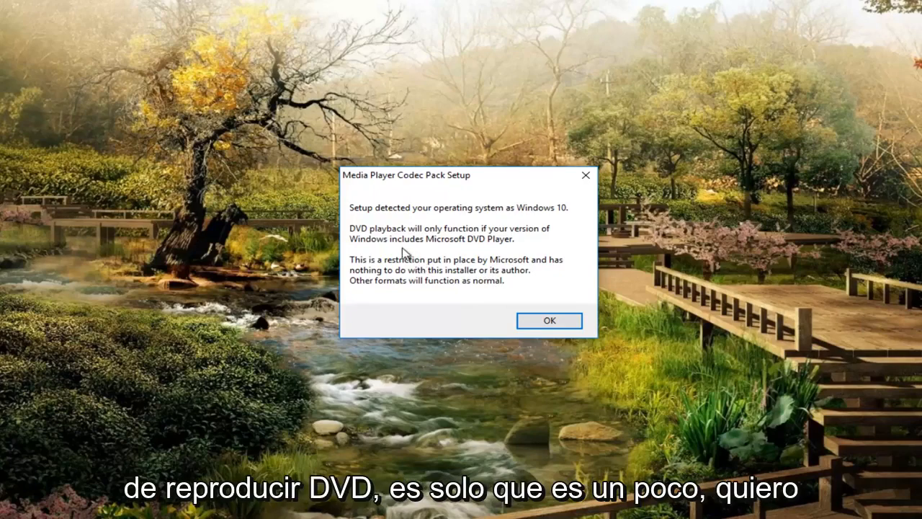
mouse_move(435, 266)
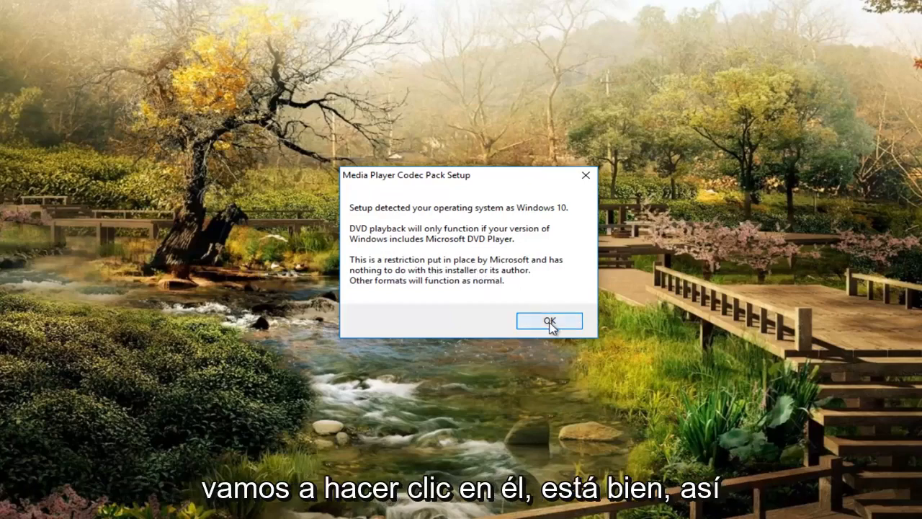
- Dismiss the Windows 10 DVD playback notice with OK
left_click(549, 321)
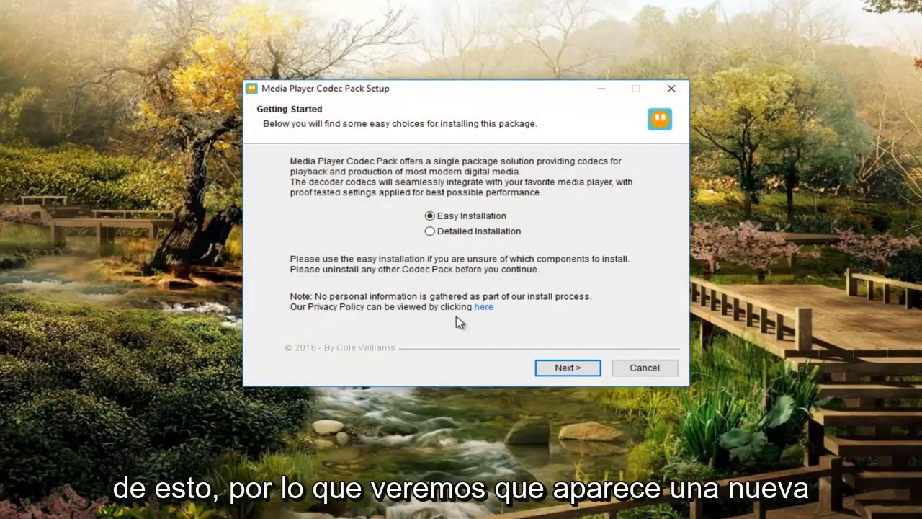
mouse_move(339, 170)
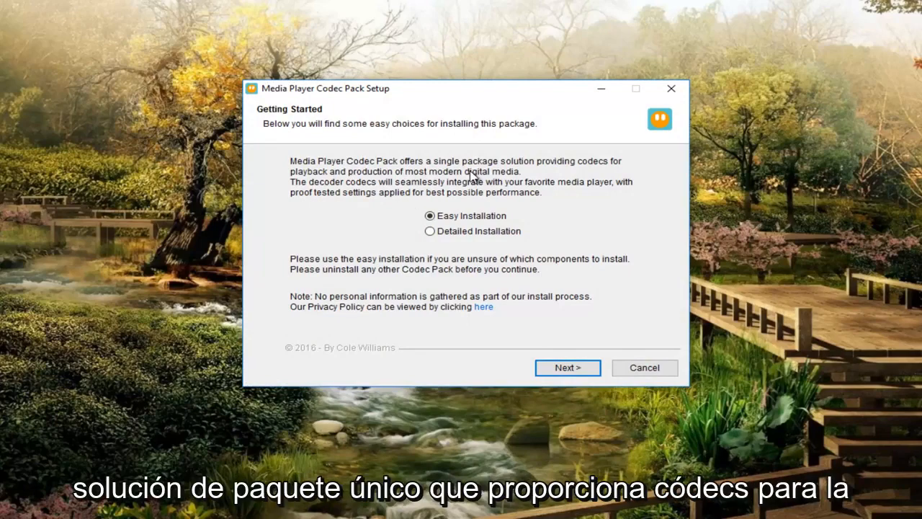
mouse_move(344, 186)
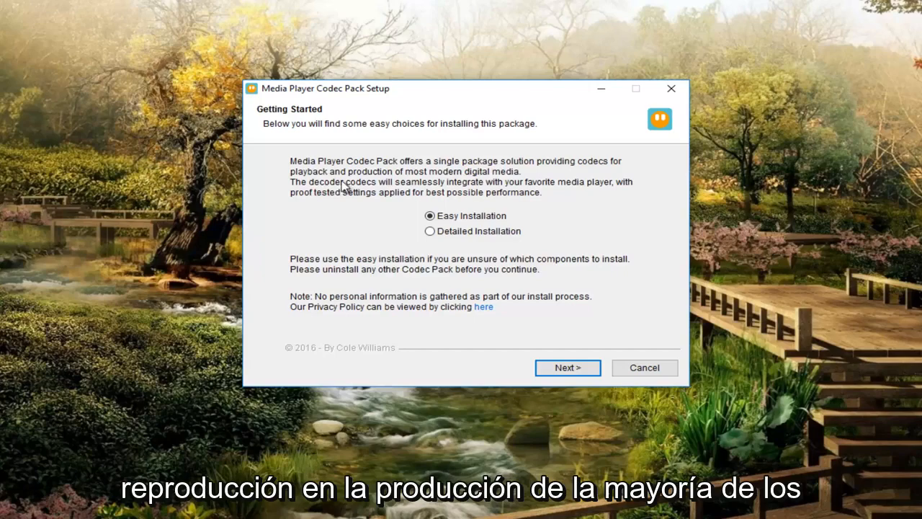
mouse_move(467, 189)
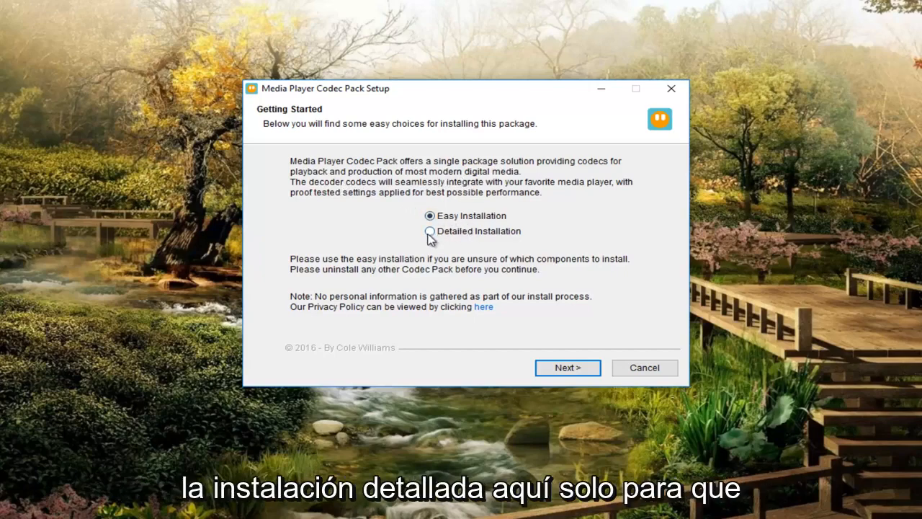
- Select Detailed Installation and continue to the License Agreement page
left_click(429, 230)
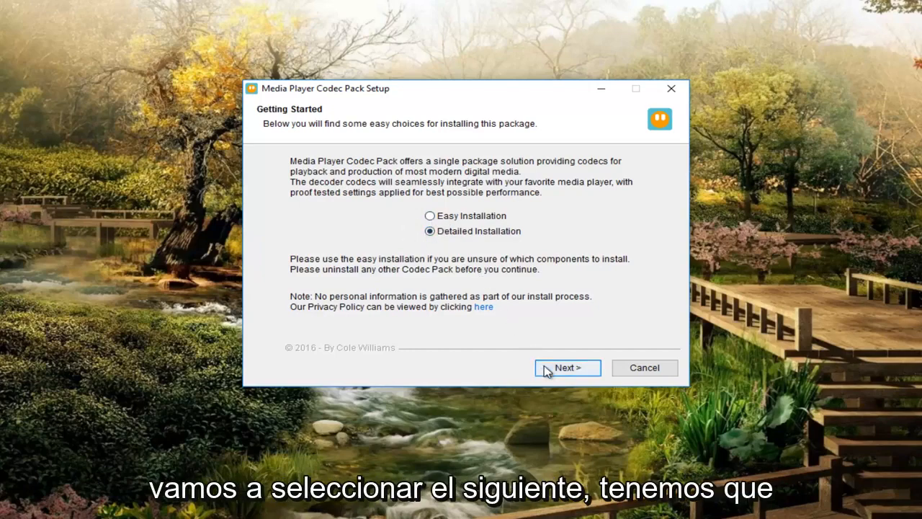
left_click(568, 368)
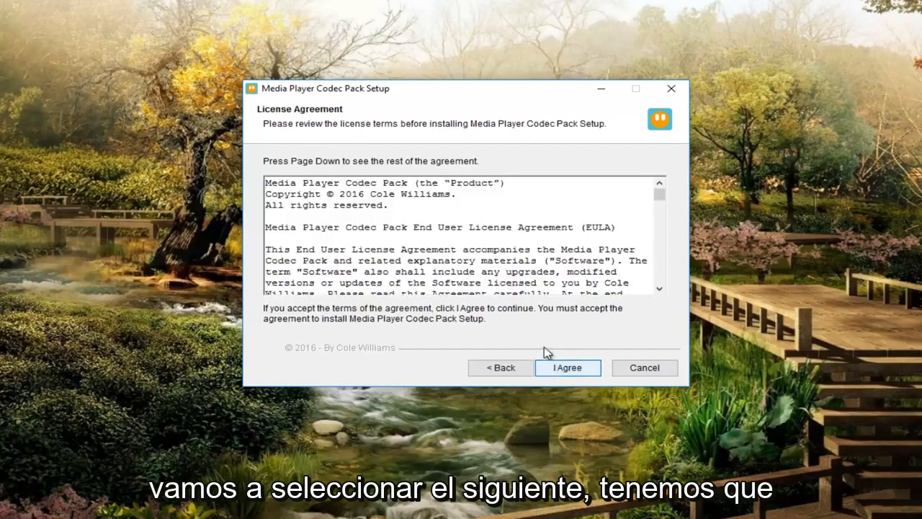
- Scroll through the license, accept it with I Agree, and start installing components
scroll("down", 3)
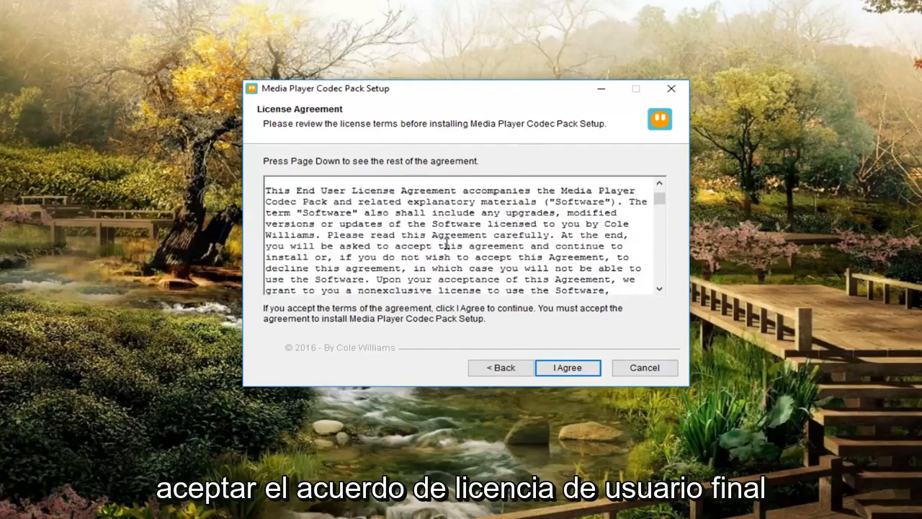
scroll("down", 3)
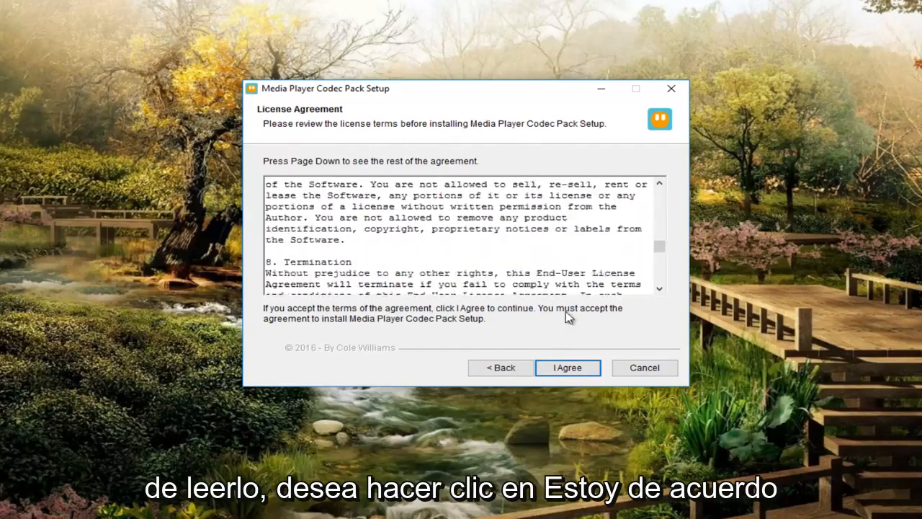
left_click(567, 367)
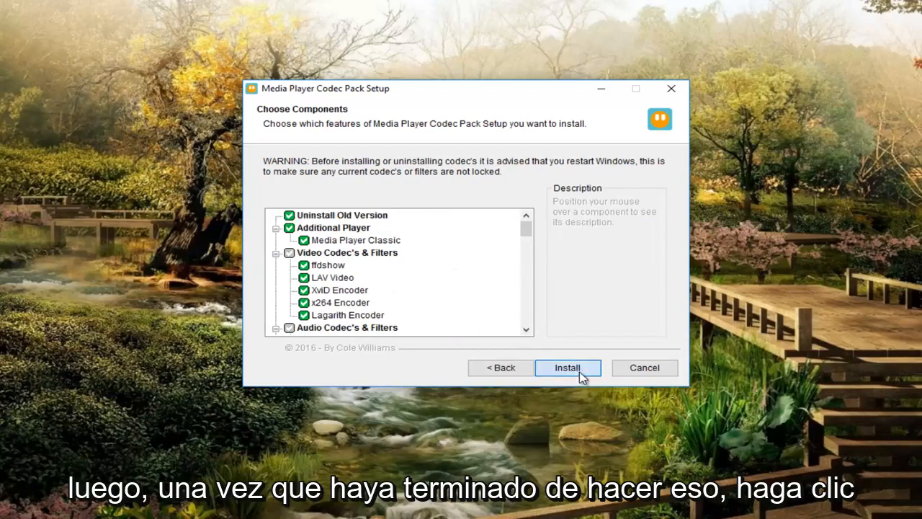
left_click(568, 368)
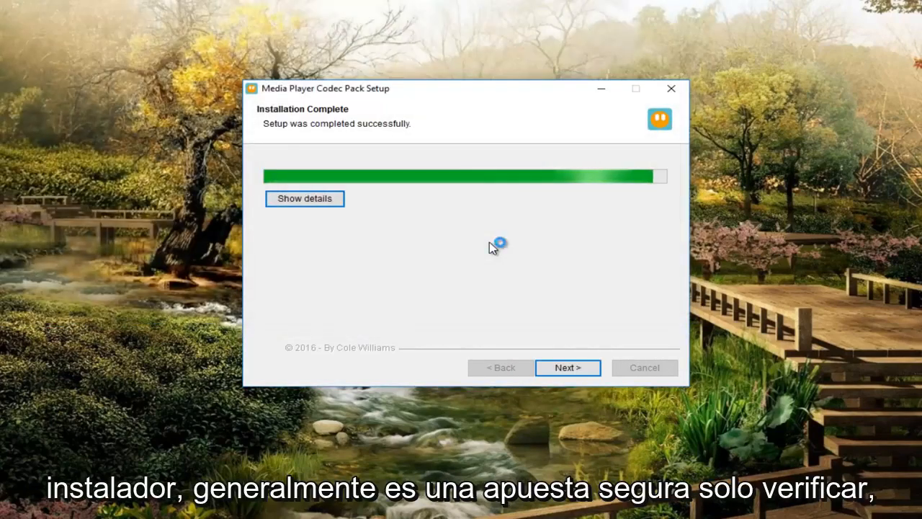
- Continue past Installation Complete to the Video Settings page
left_click(568, 367)
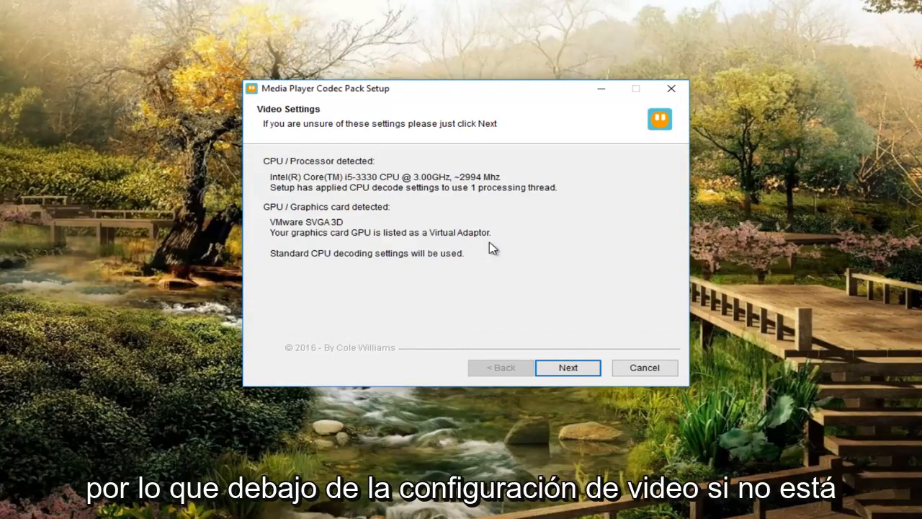
mouse_move(402, 184)
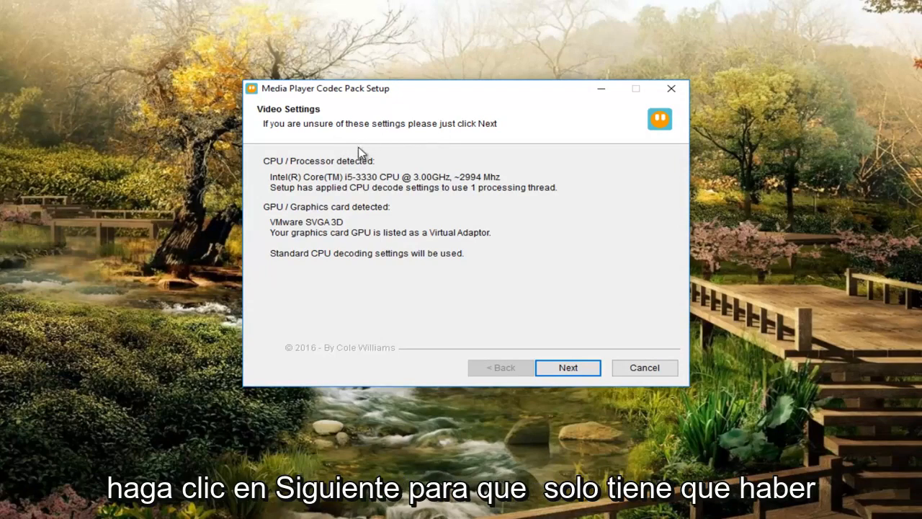
mouse_move(317, 232)
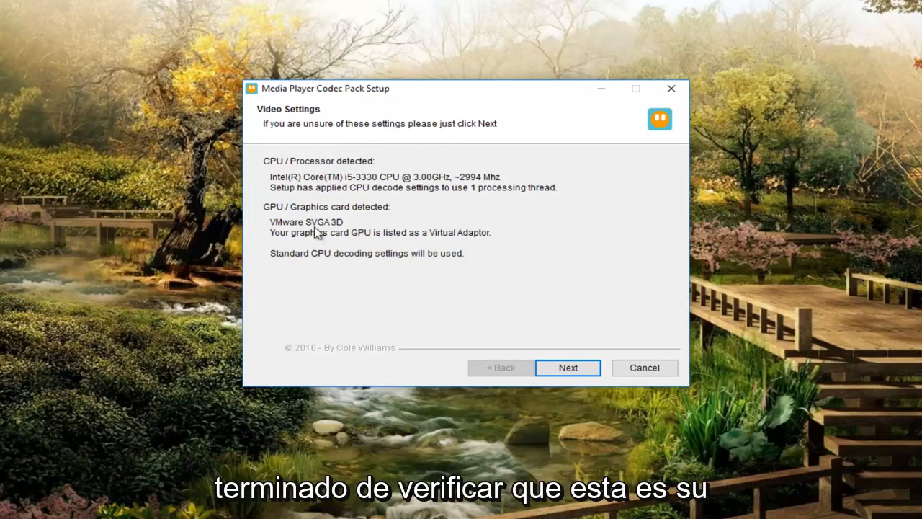
mouse_move(310, 195)
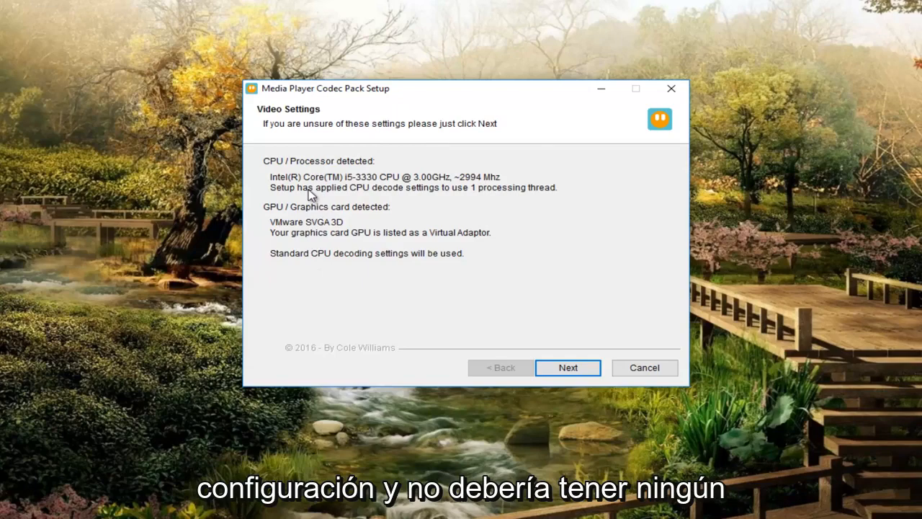
mouse_move(317, 197)
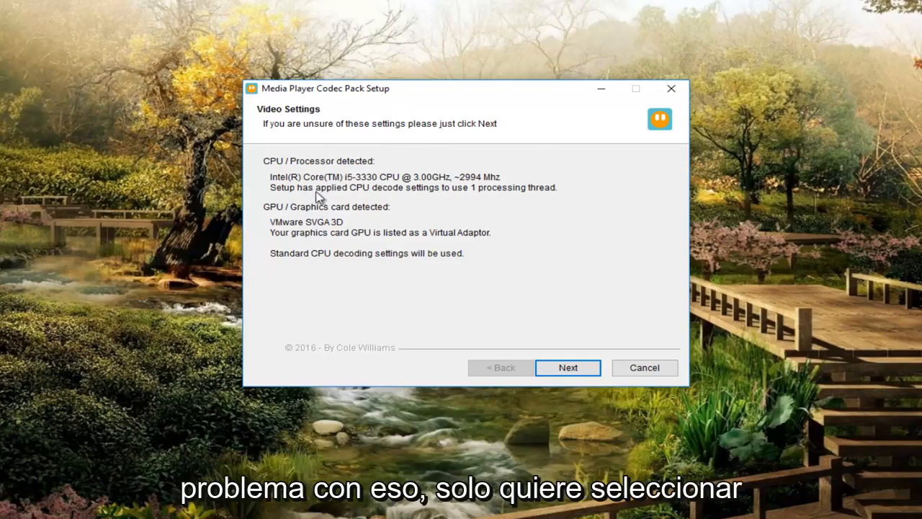
mouse_move(567, 367)
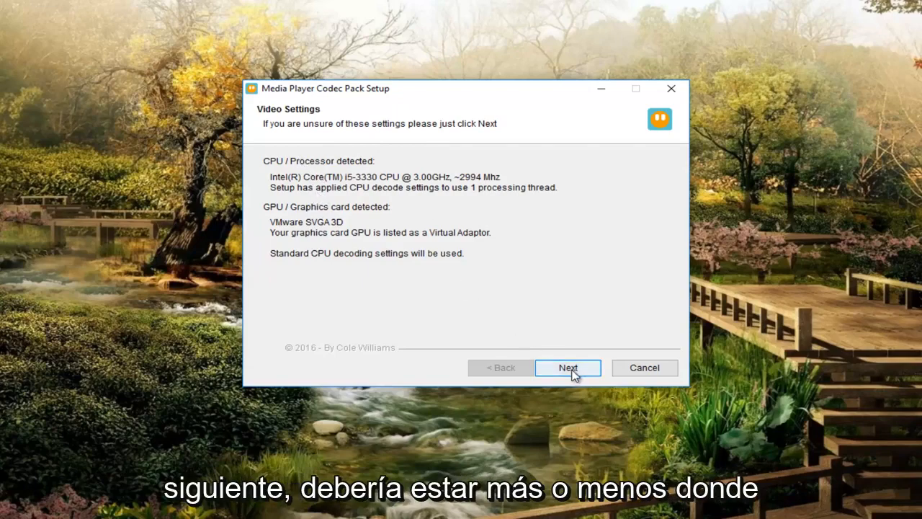
- Accept detected video settings and 2.0 Channel Stereo audio to reach the Donation page
left_click(567, 367)
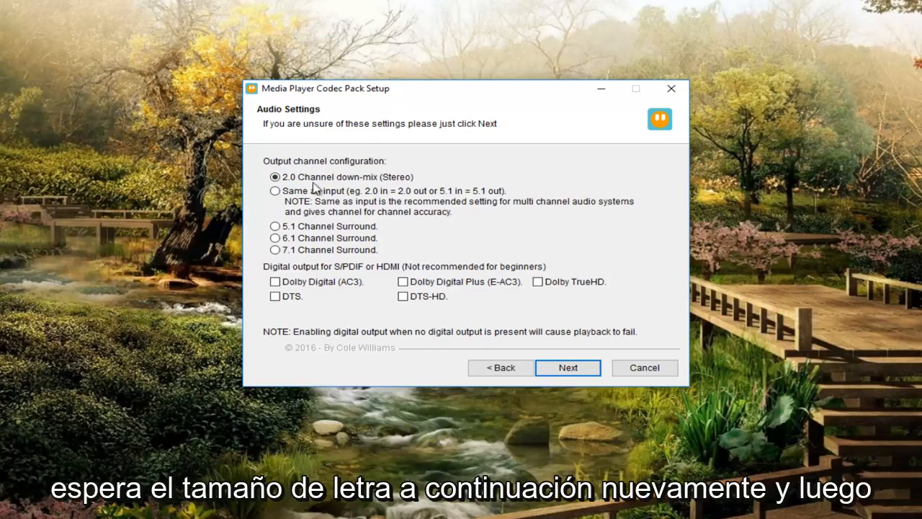
left_click(567, 367)
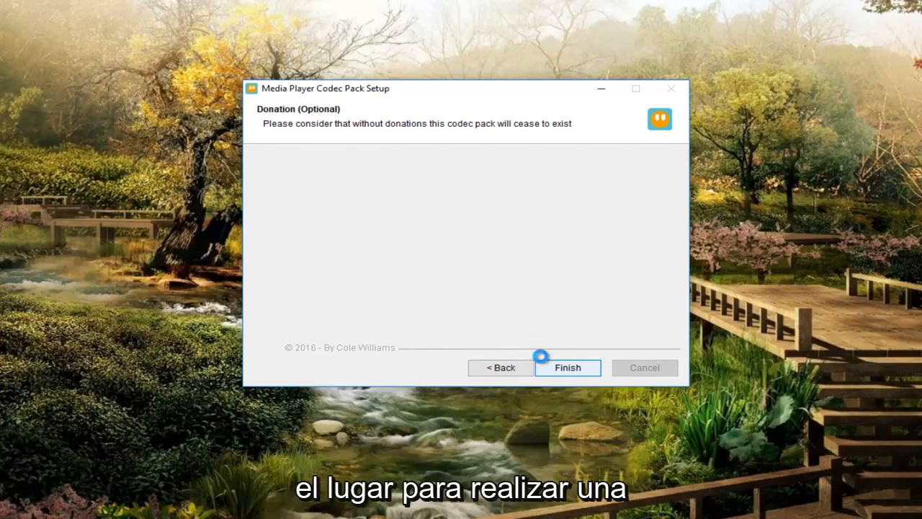
- Finish the wizard and answer No to viewing the file association guide
left_click(567, 368)
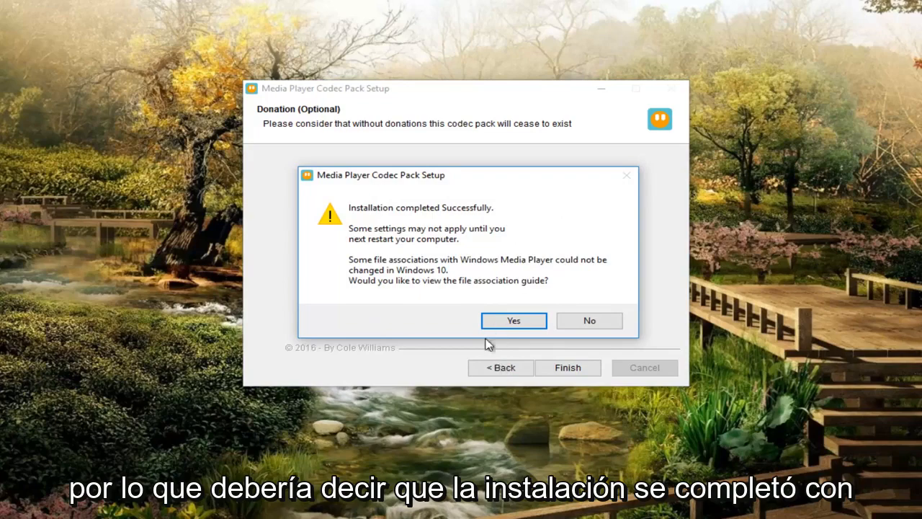
mouse_move(373, 243)
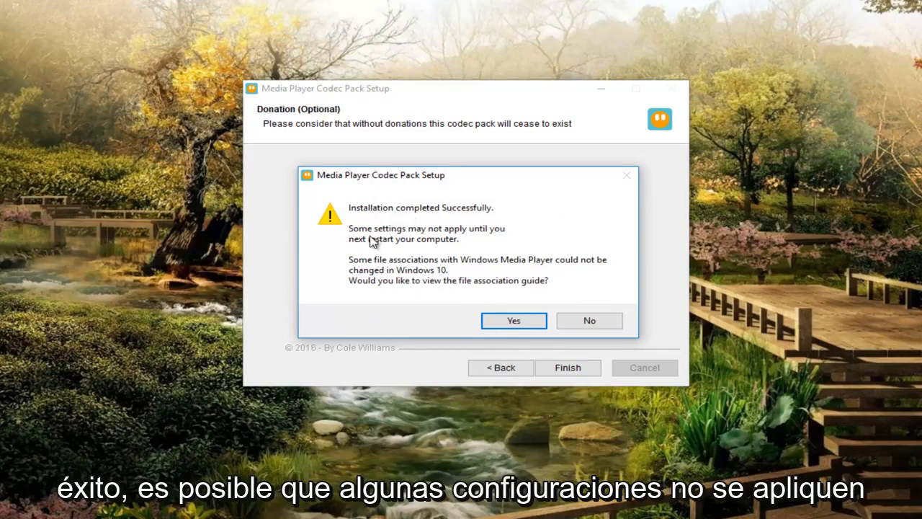
mouse_move(358, 247)
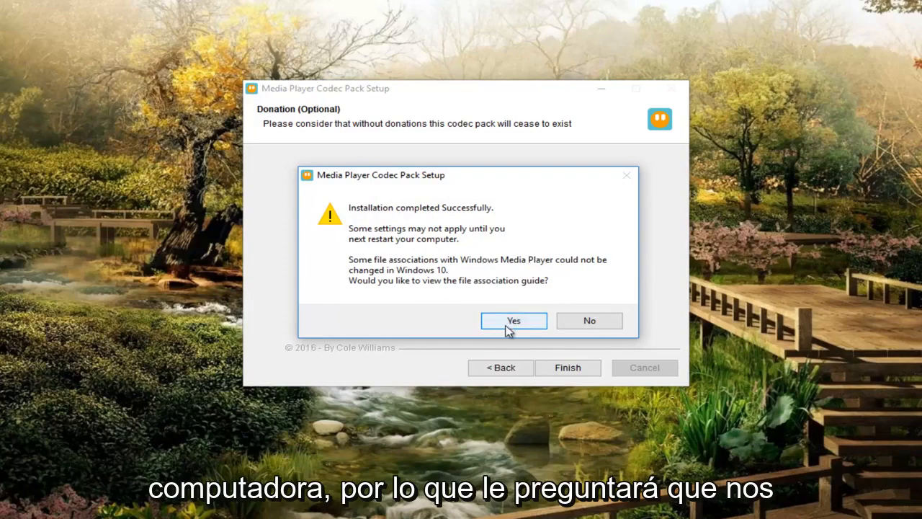
mouse_move(446, 292)
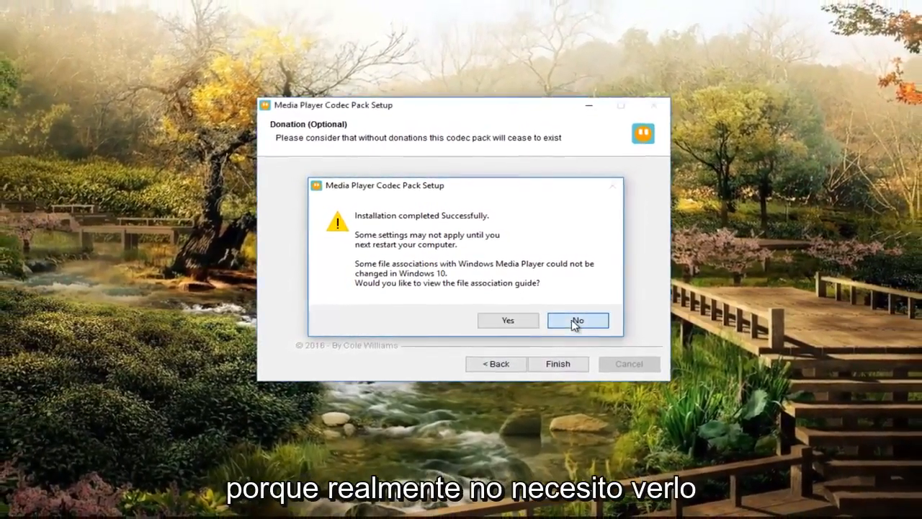
left_click(577, 320)
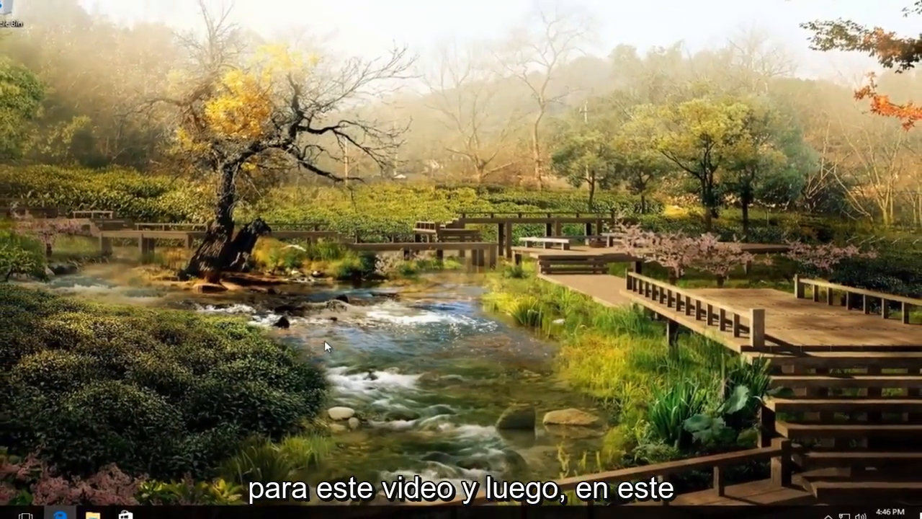